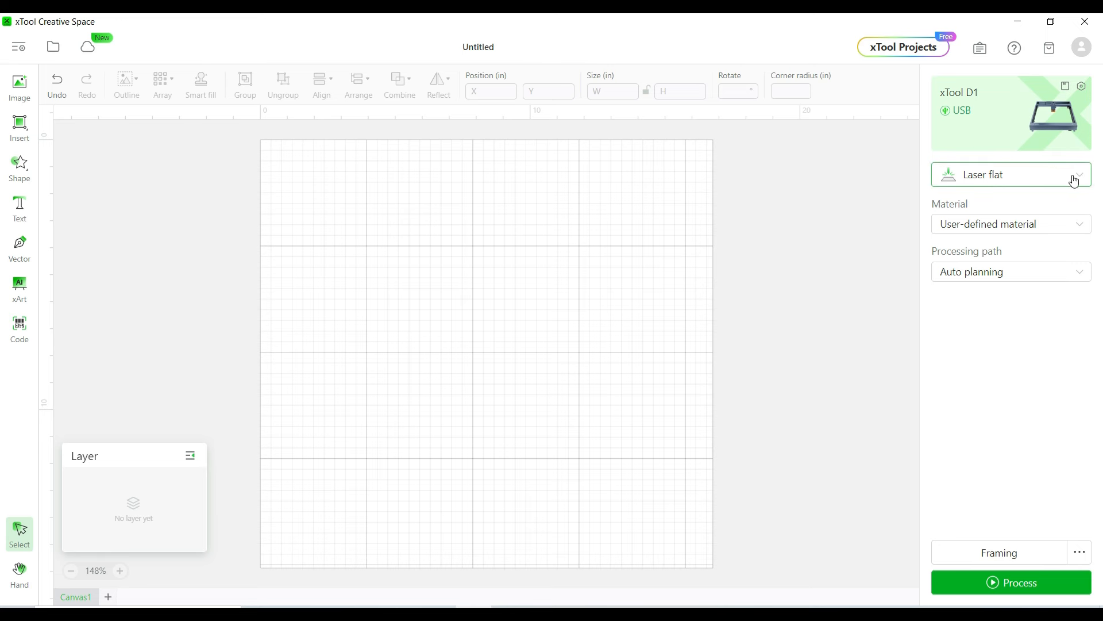
- Search the full material library for 'coated screen', including unsupported materials
{"action": "left_click", "coordinate": [1077, 174]}
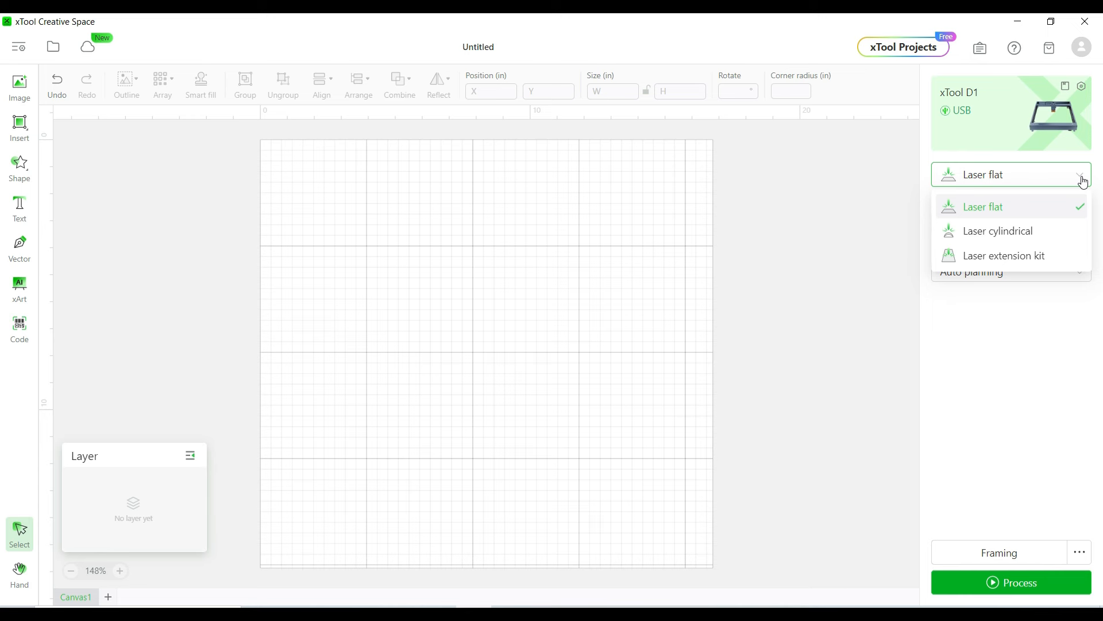
{"action": "mouse_move", "coordinate": [859, 204]}
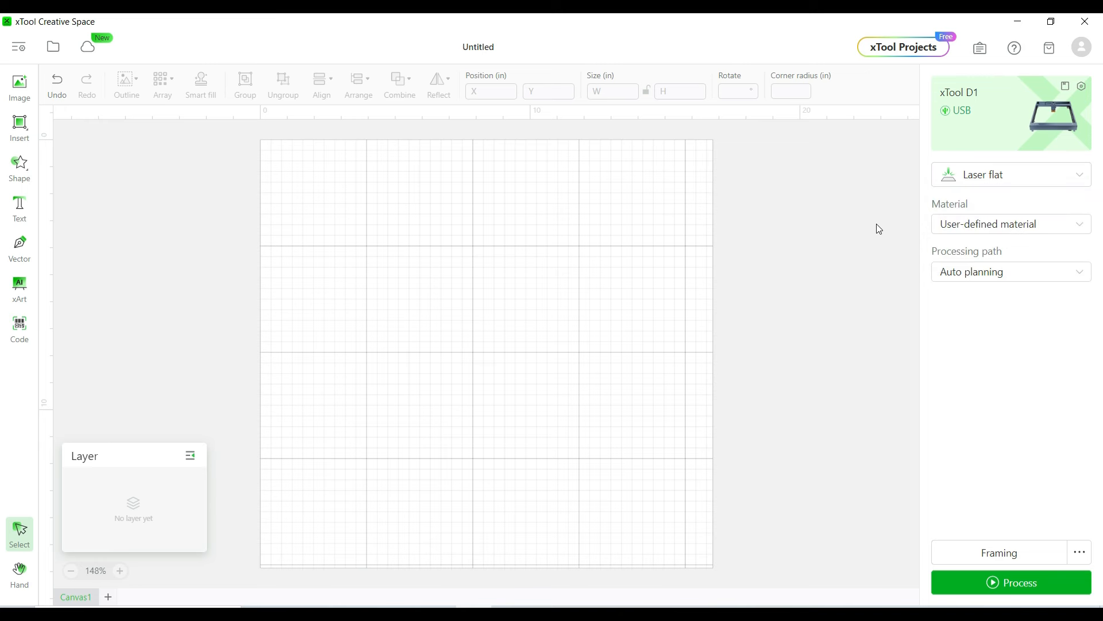
{"action": "left_click", "coordinate": [1081, 224]}
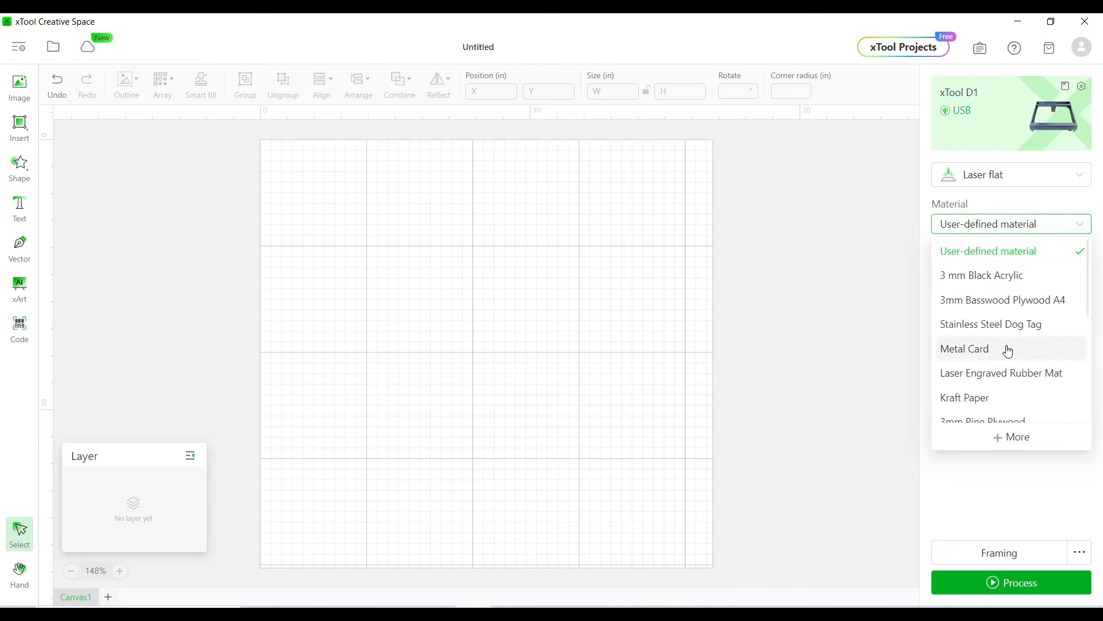
{"action": "scroll", "scroll_direction": "down", "scroll_amount": 3}
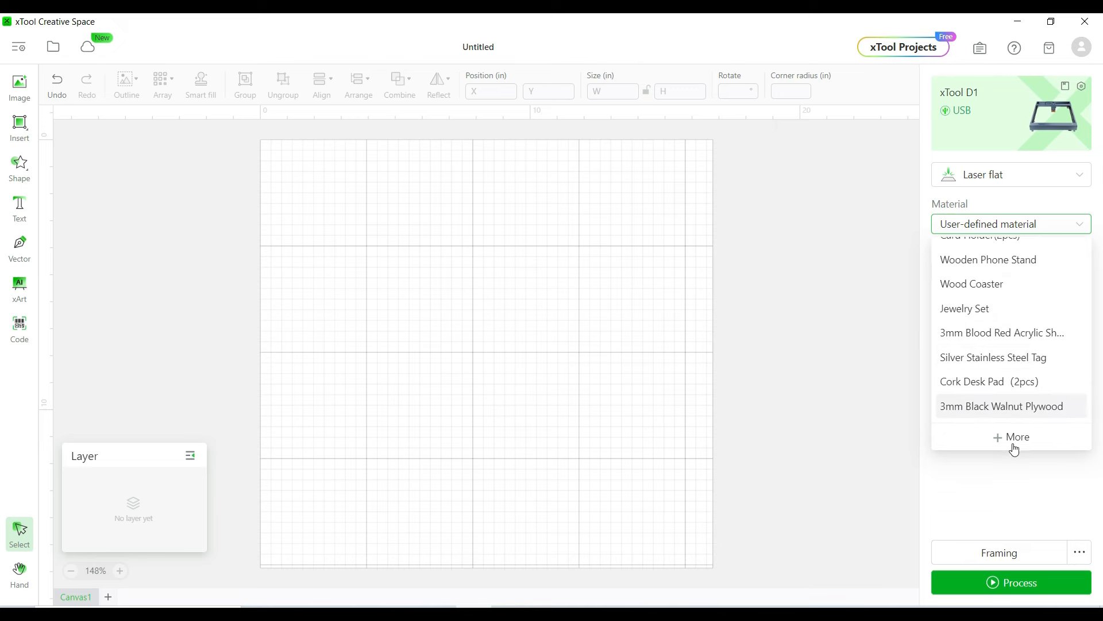
{"action": "left_click", "coordinate": [1011, 437]}
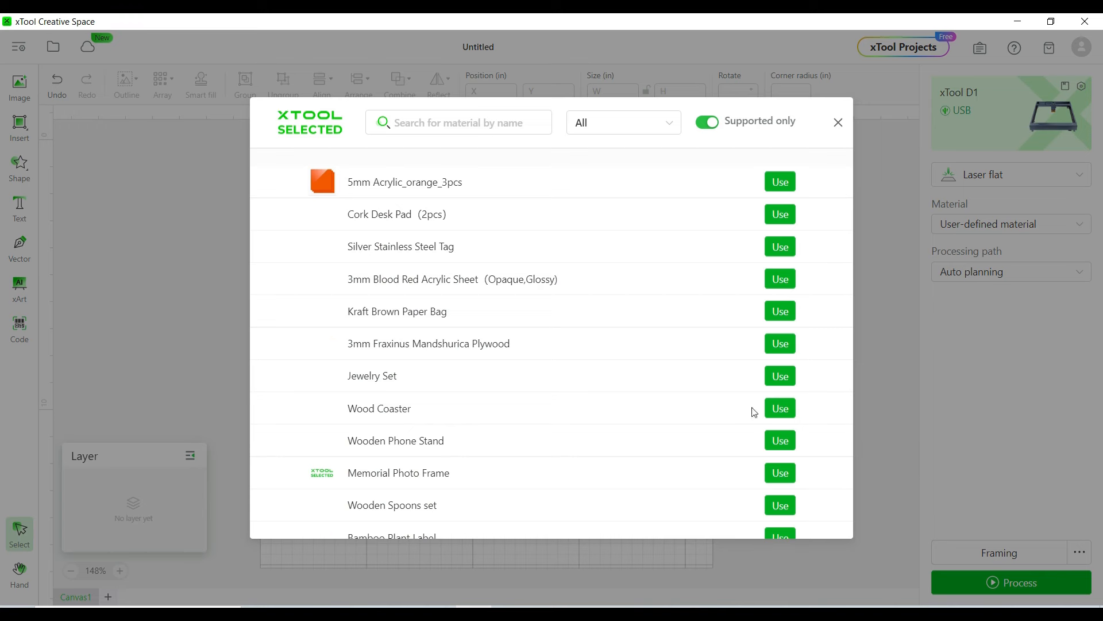
{"action": "scroll", "scroll_direction": "down", "scroll_amount": 3}
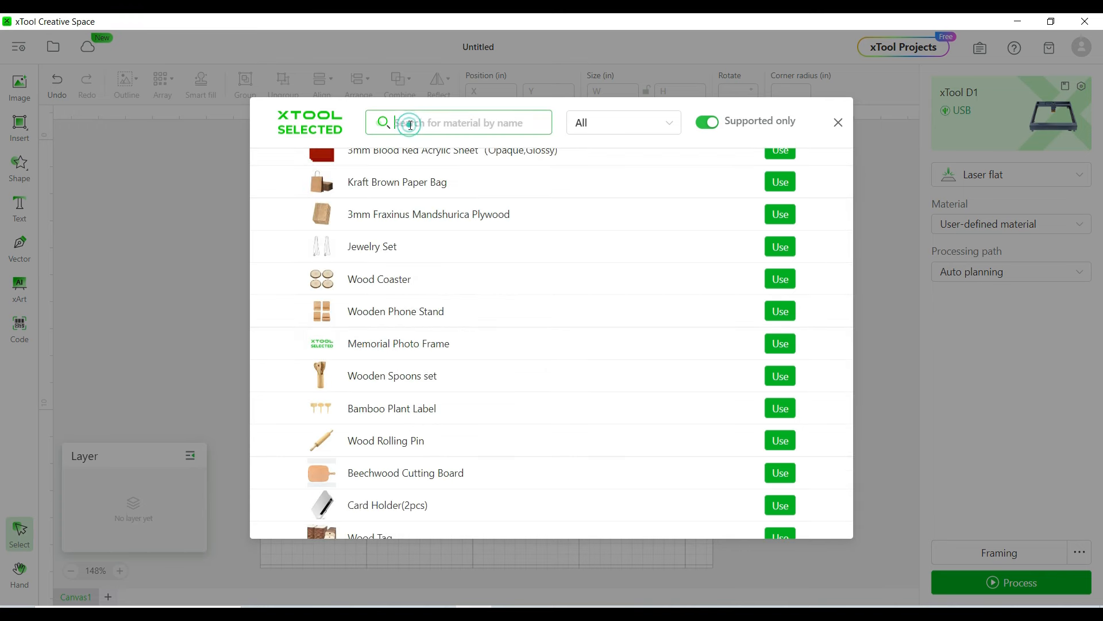
{"action": "type", "text": "coated scr"}
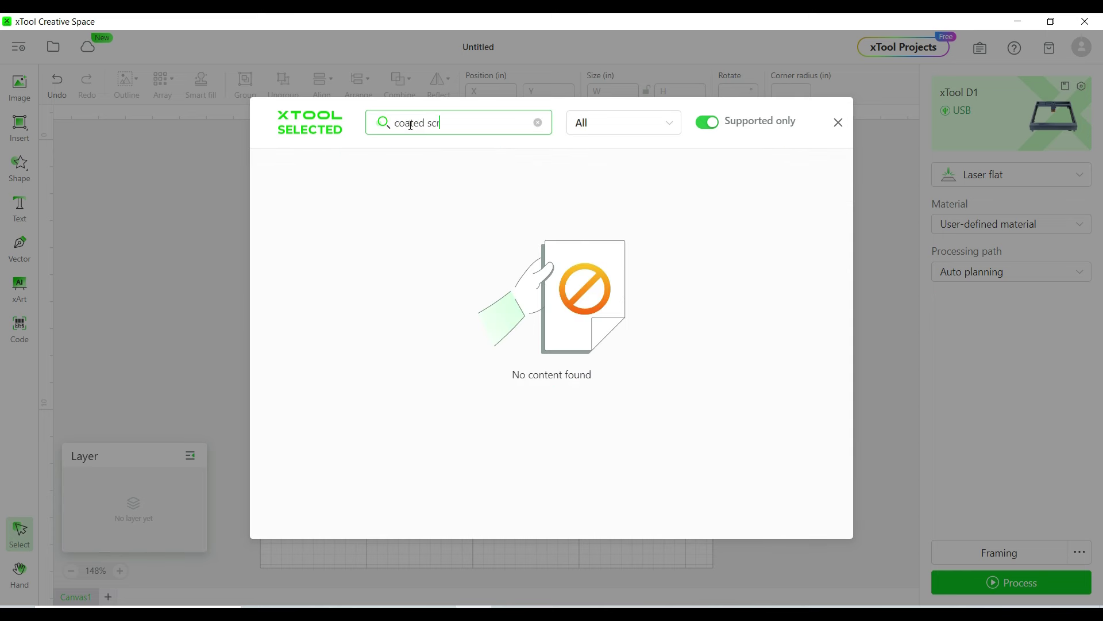
{"action": "type", "text": "een"}
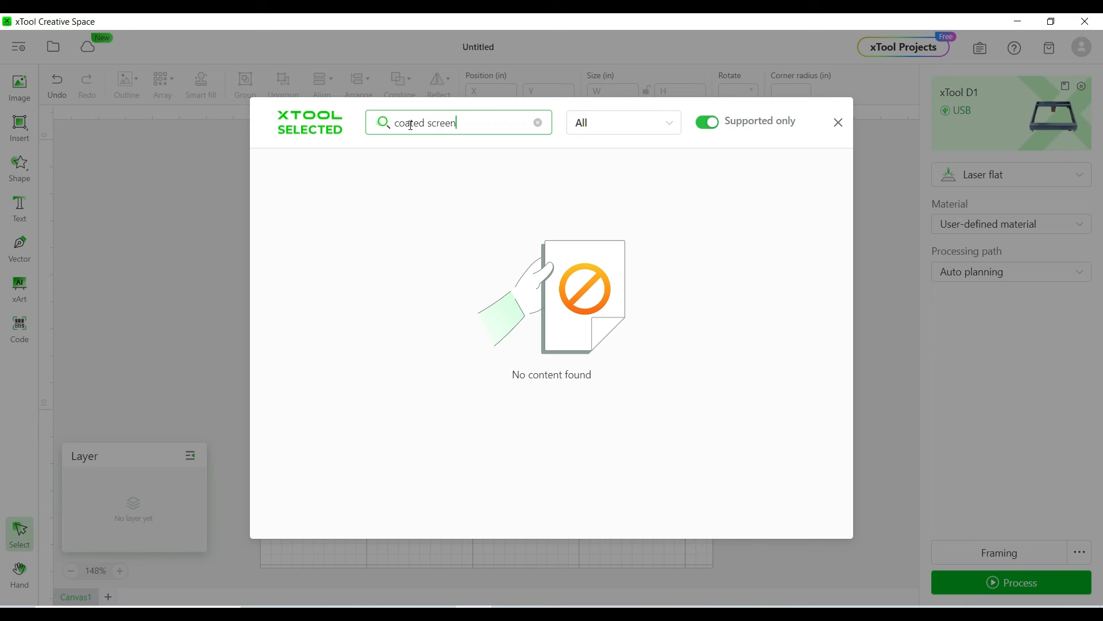
{"action": "mouse_move", "coordinate": [607, 38]}
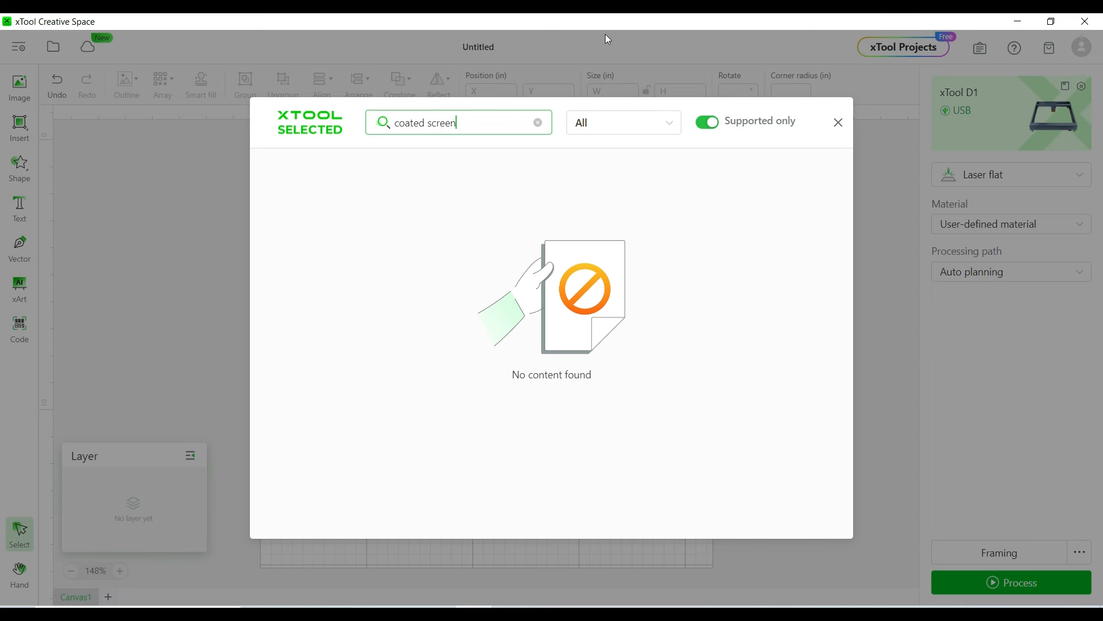
{"action": "mouse_move", "coordinate": [725, 128]}
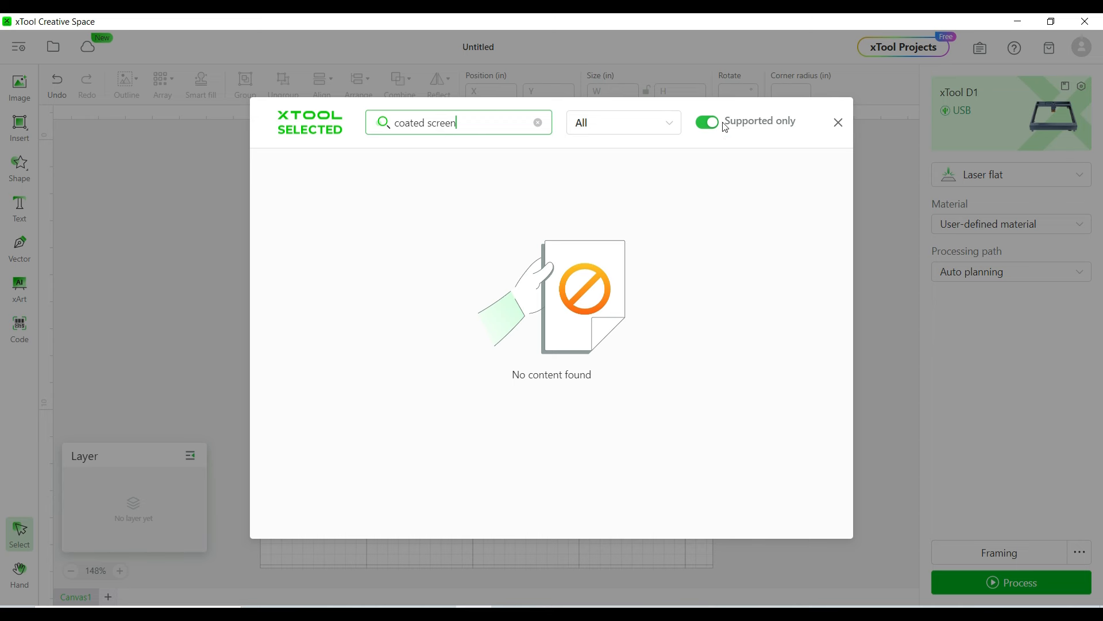
{"action": "left_click", "coordinate": [706, 121]}
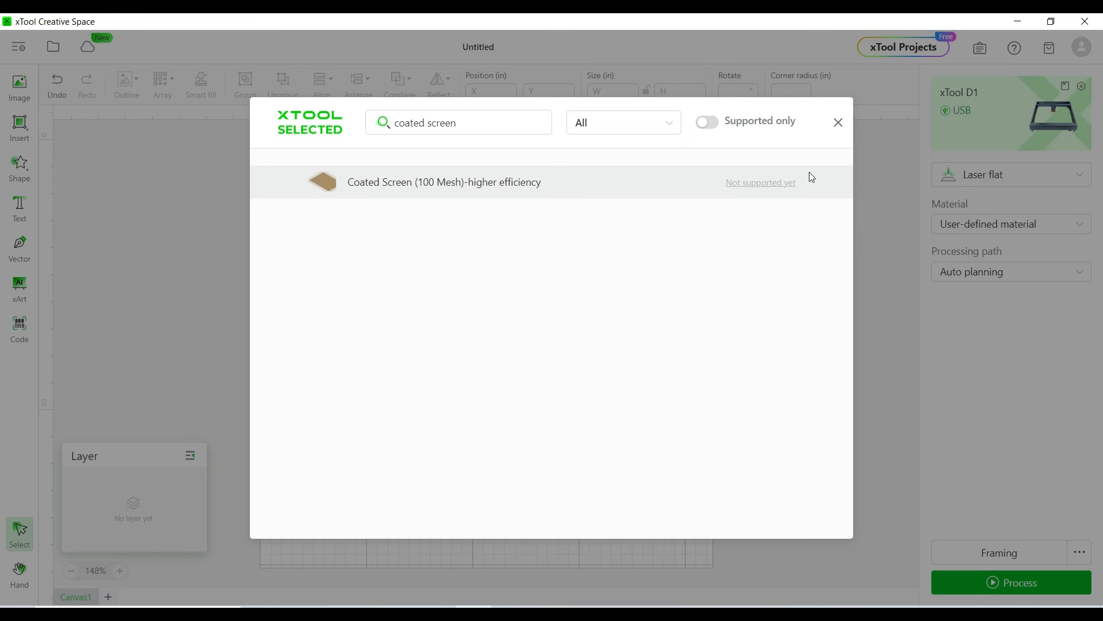
- Close the XTOOL SELECTED material library window
{"action": "left_click", "coordinate": [838, 122]}
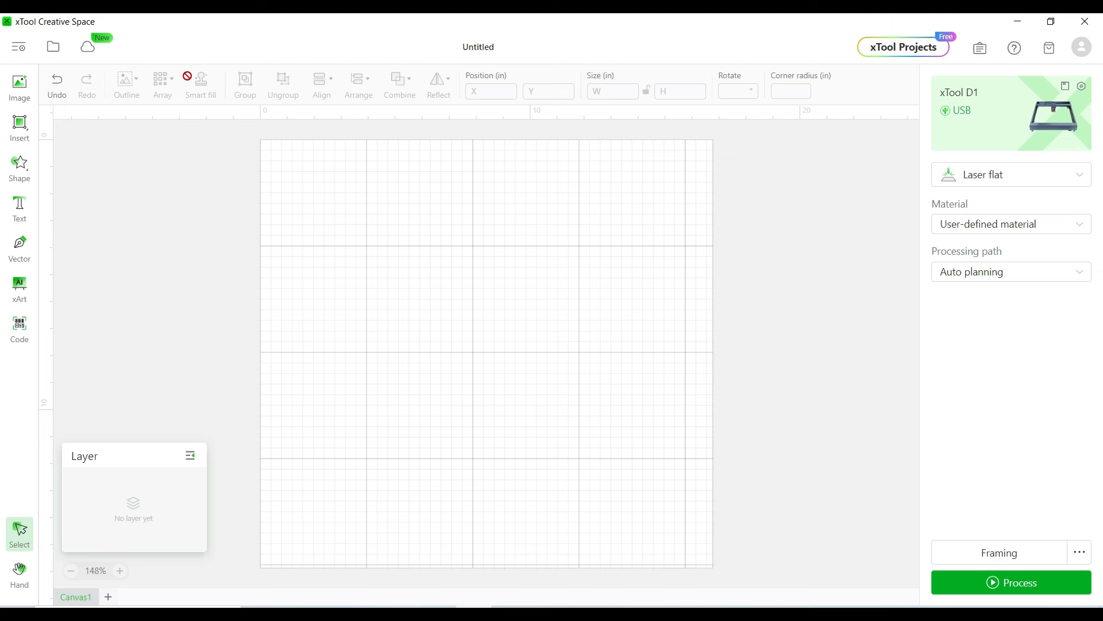
{"action": "mouse_move", "coordinate": [19, 83]}
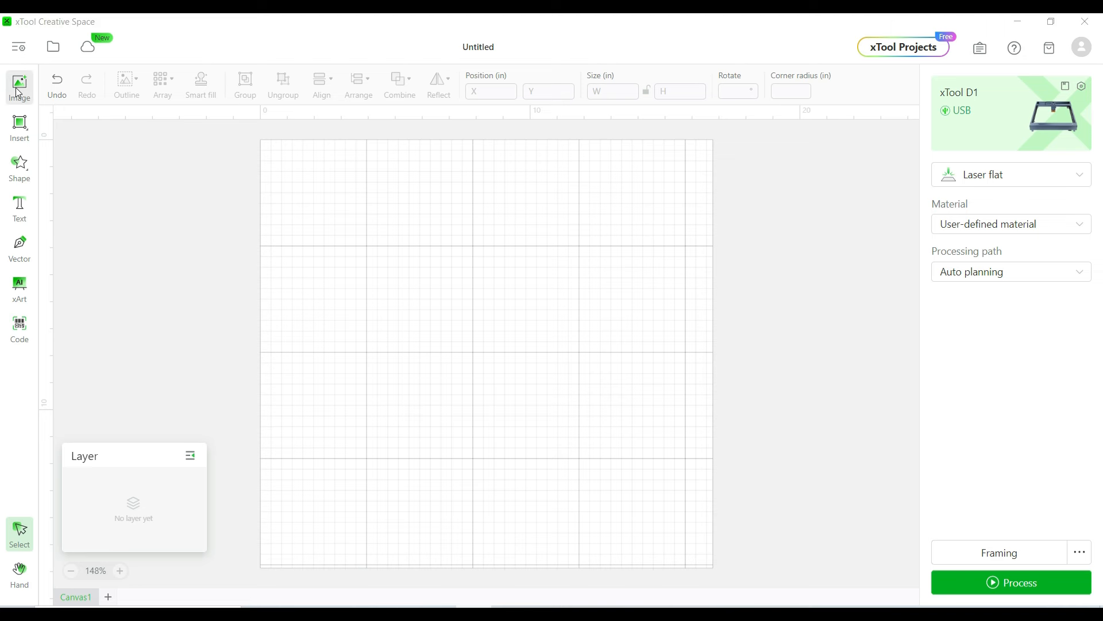
- Import the 'home NC' design file onto the canvas
{"action": "left_click", "coordinate": [19, 84]}
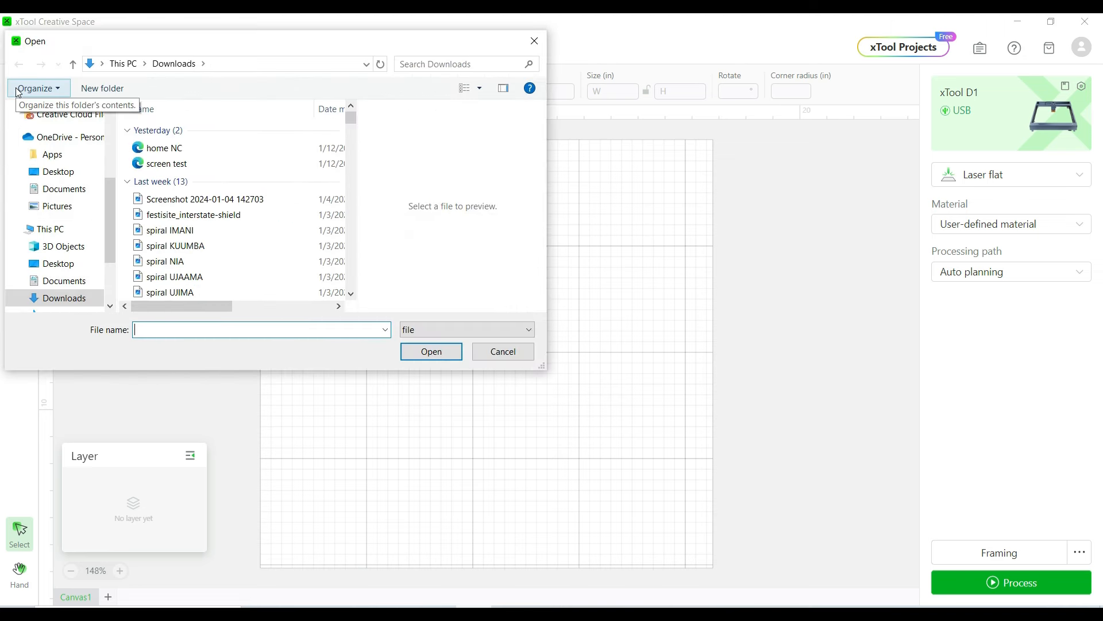
{"action": "left_click", "coordinate": [164, 147]}
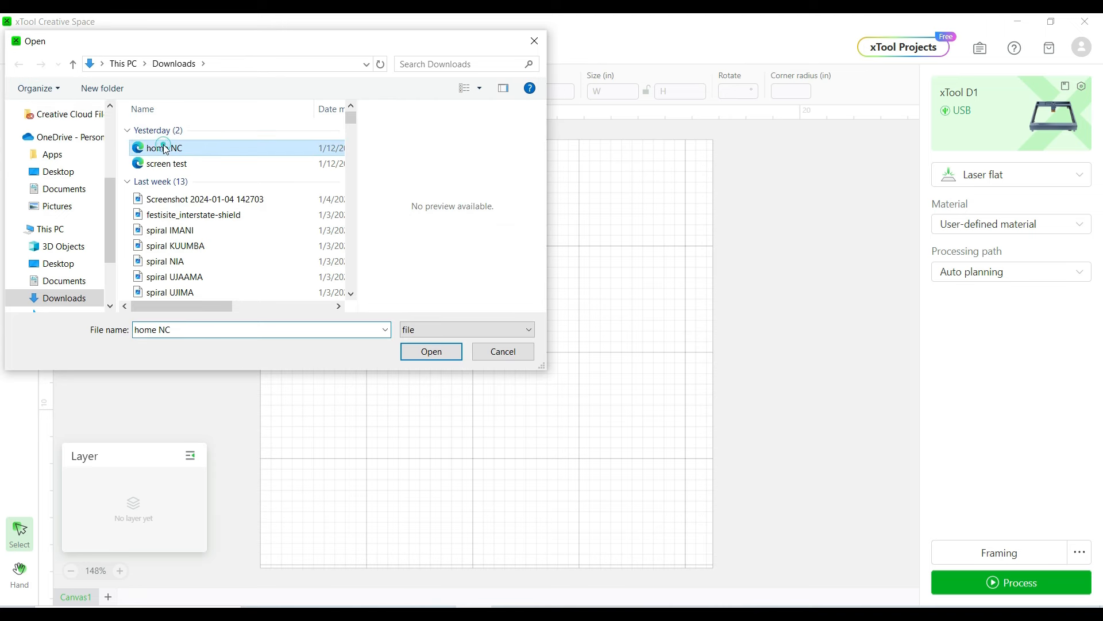
{"action": "left_click", "coordinate": [431, 352]}
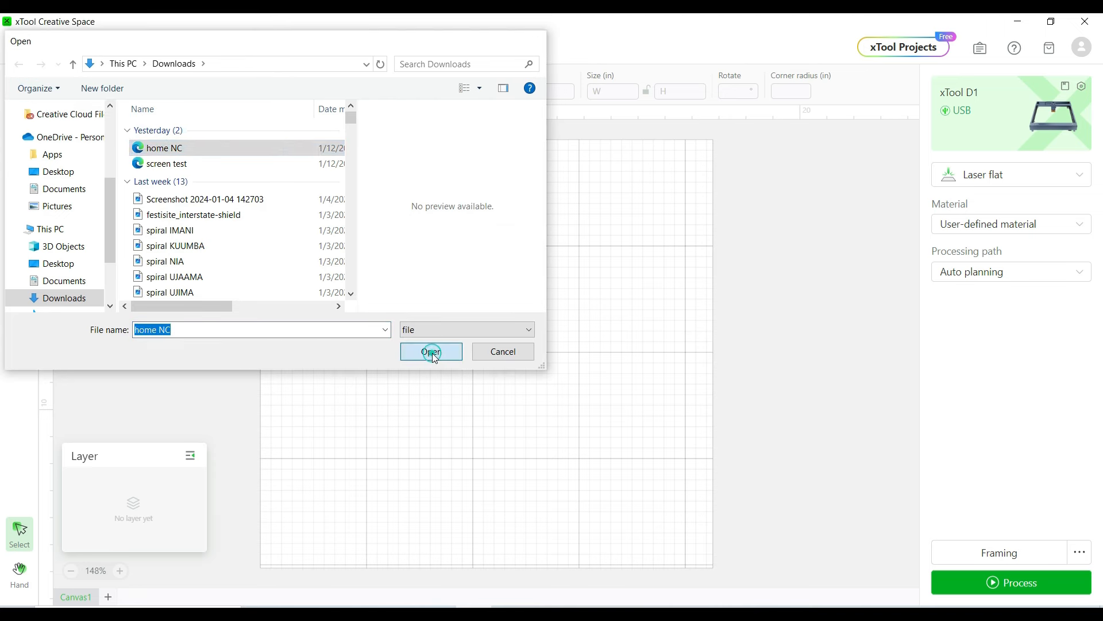
{"action": "left_click", "coordinate": [431, 352]}
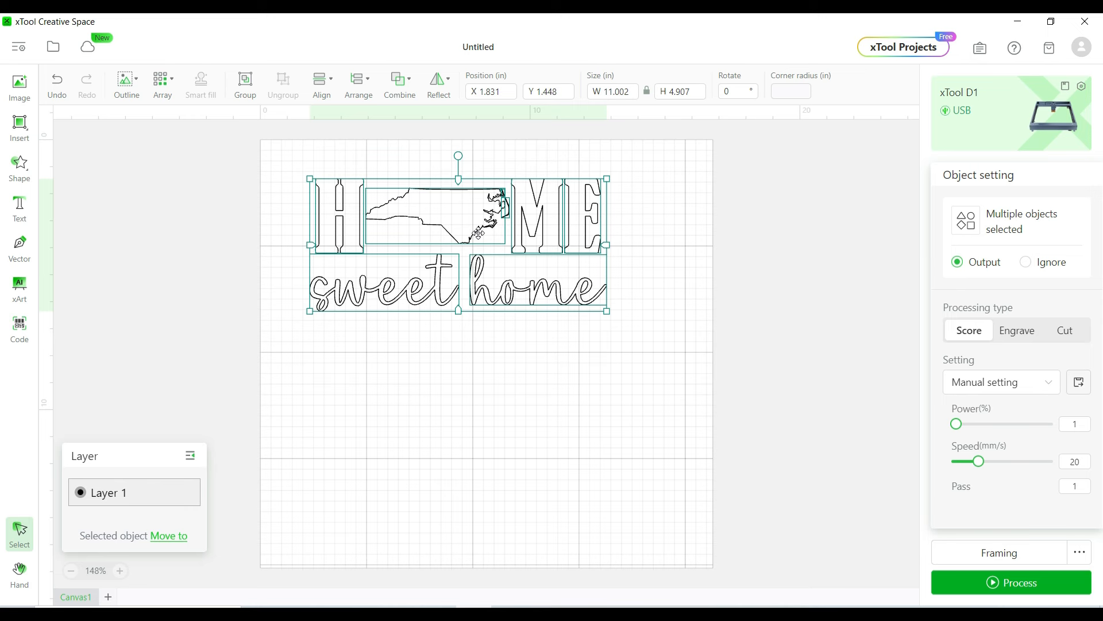
{"action": "mouse_move", "coordinate": [1040, 300]}
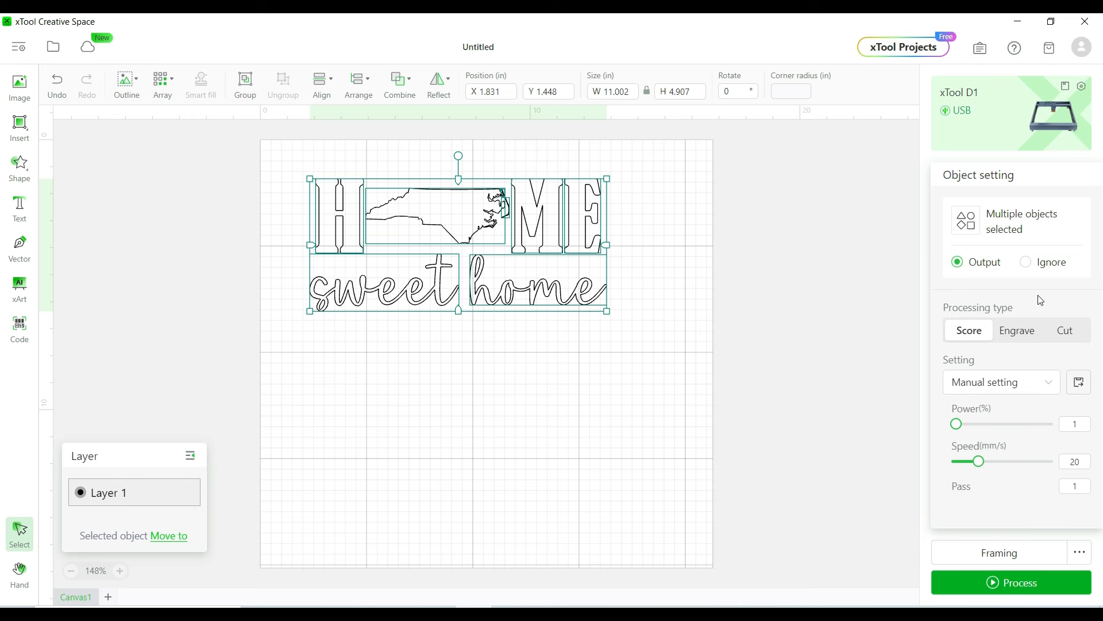
- Set the design to Engrave with power 65, speed 90 and 200 lines per cm
{"action": "left_click", "coordinate": [1017, 330]}
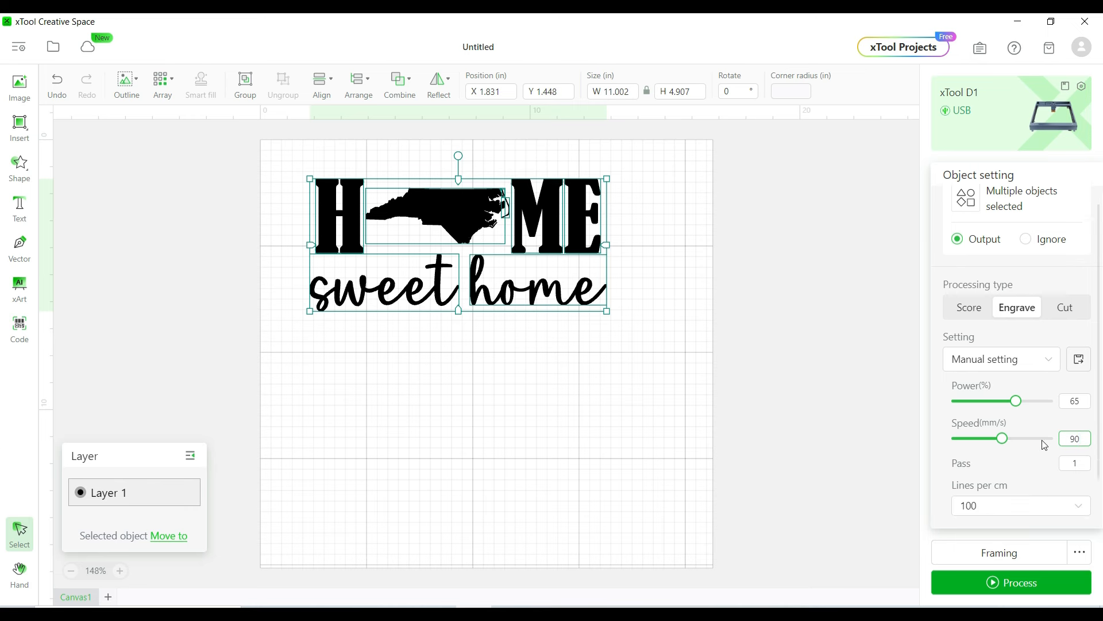
{"action": "scroll", "scroll_direction": "down", "scroll_amount": 3}
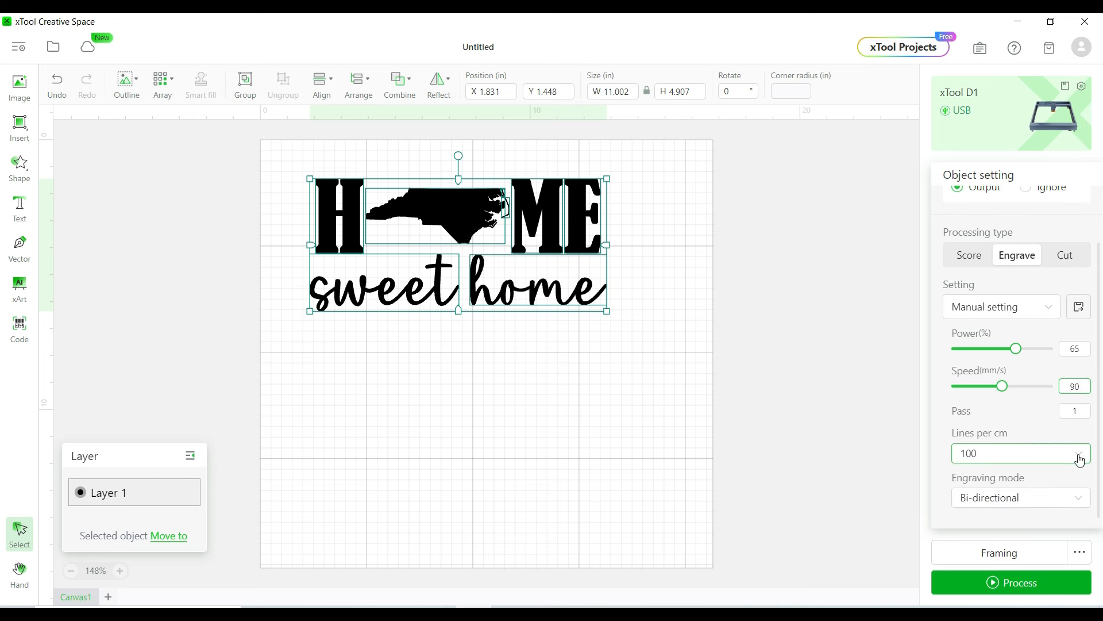
{"action": "left_click", "coordinate": [1078, 454]}
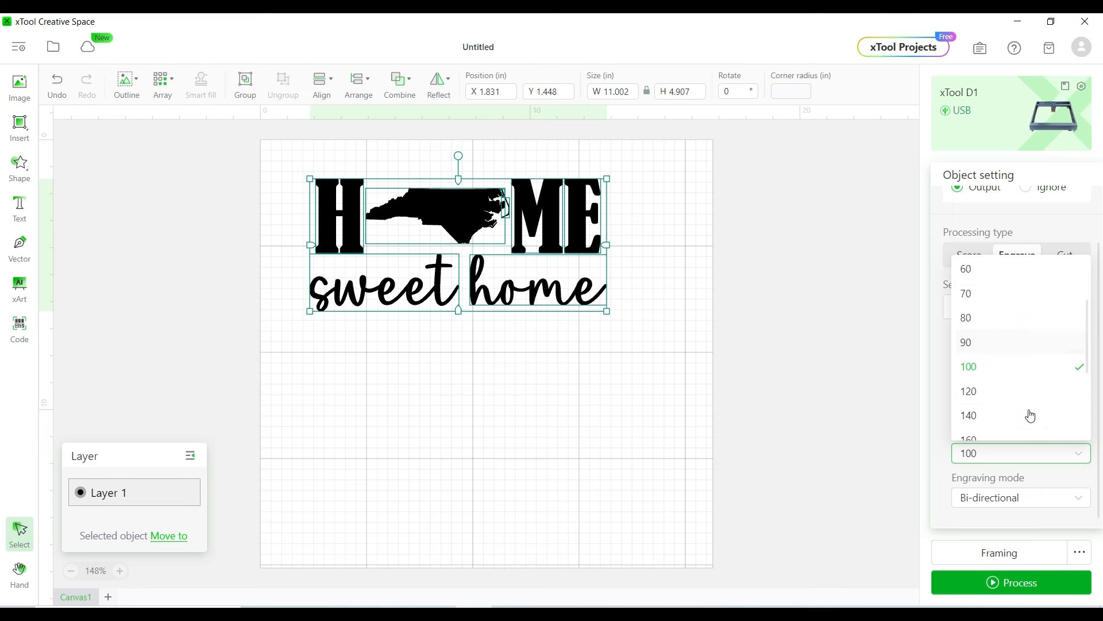
{"action": "scroll", "scroll_direction": "down", "scroll_amount": 3}
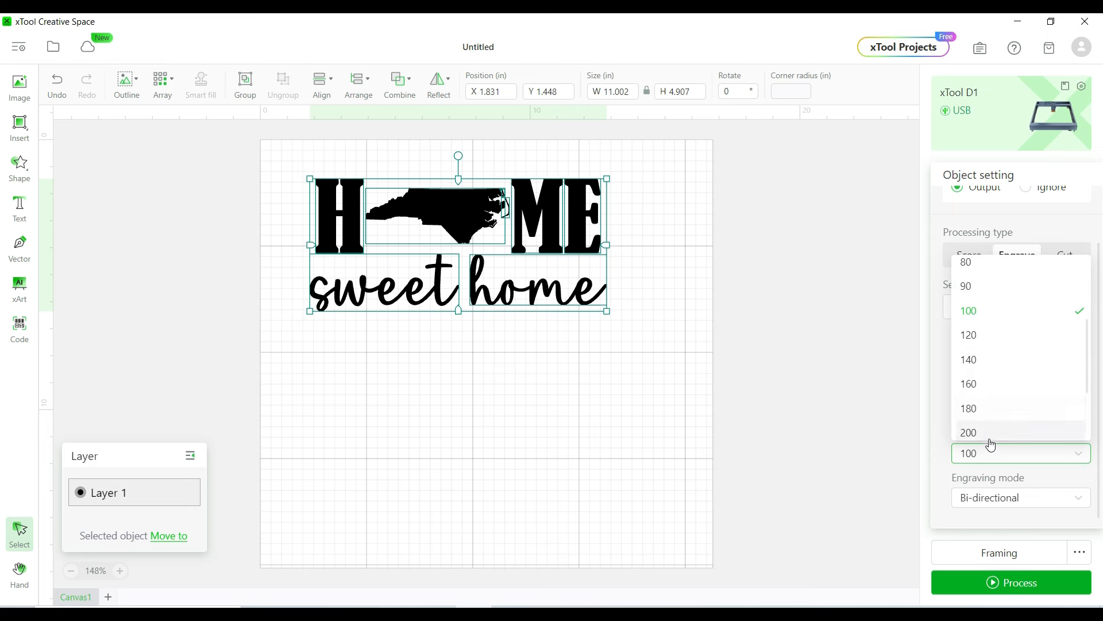
{"action": "left_click", "coordinate": [969, 432]}
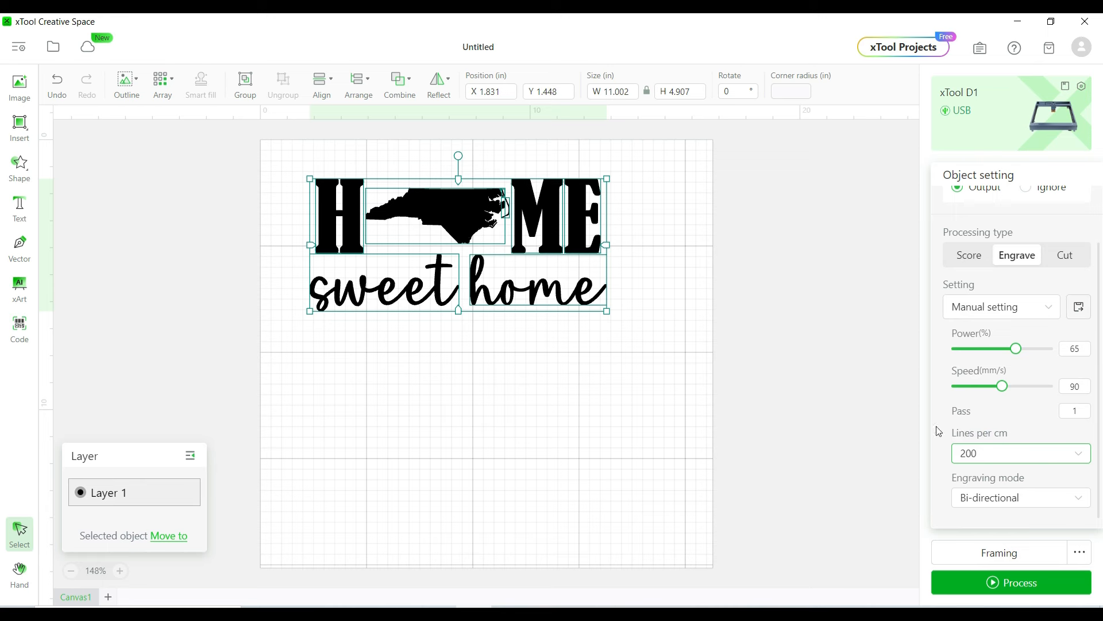
{"action": "mouse_move", "coordinate": [543, 281]}
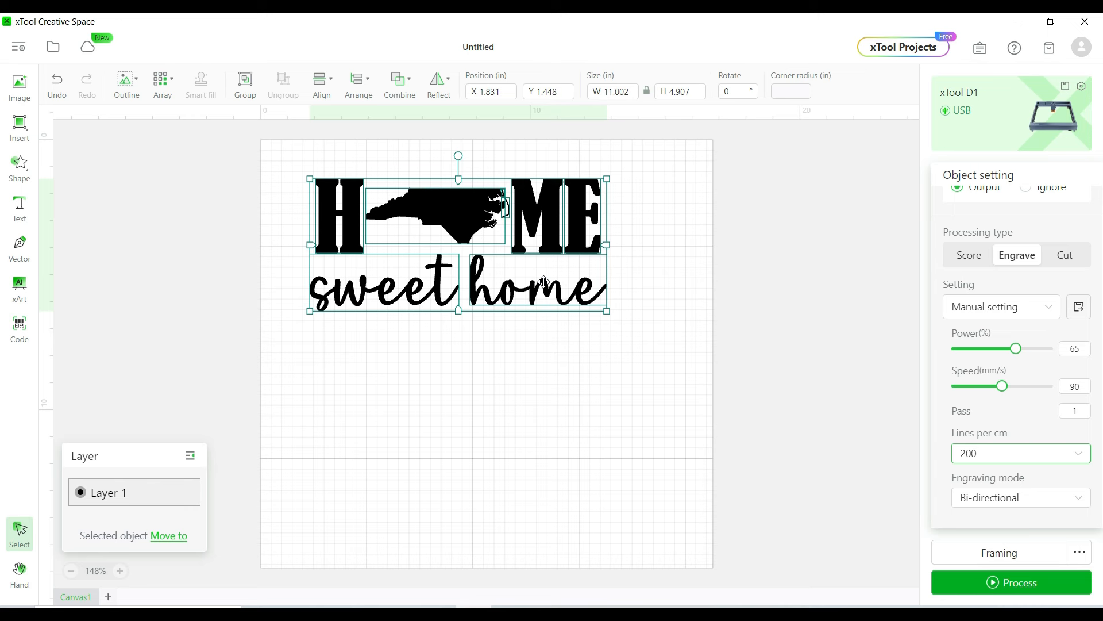
- Reflect the HOME sweet home design horizontally
{"action": "left_click", "coordinate": [437, 83]}
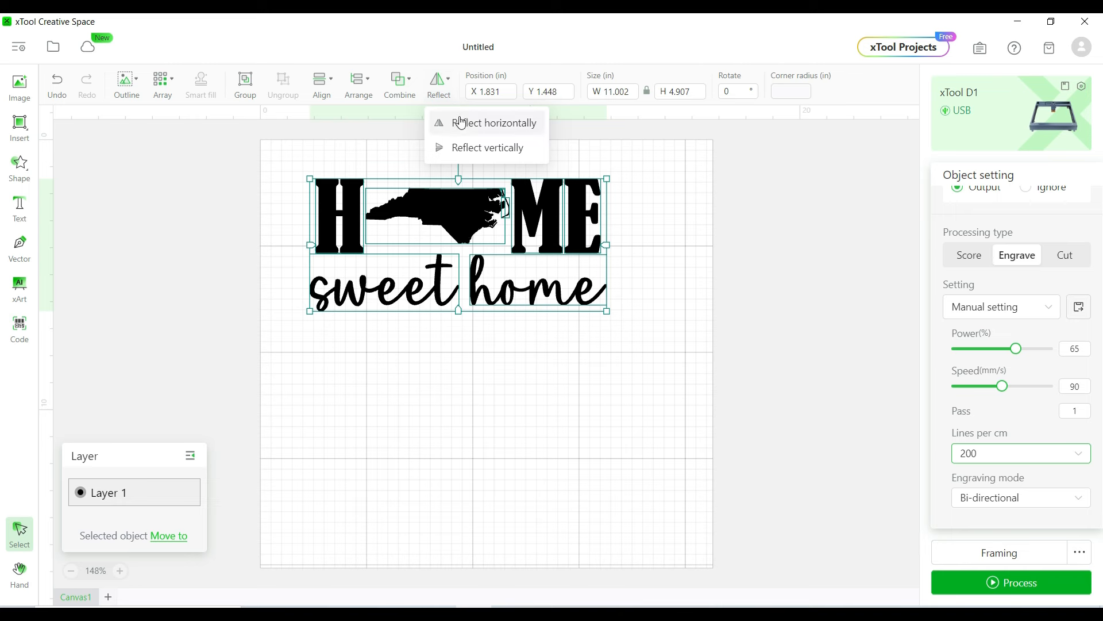
{"action": "left_click", "coordinate": [493, 122]}
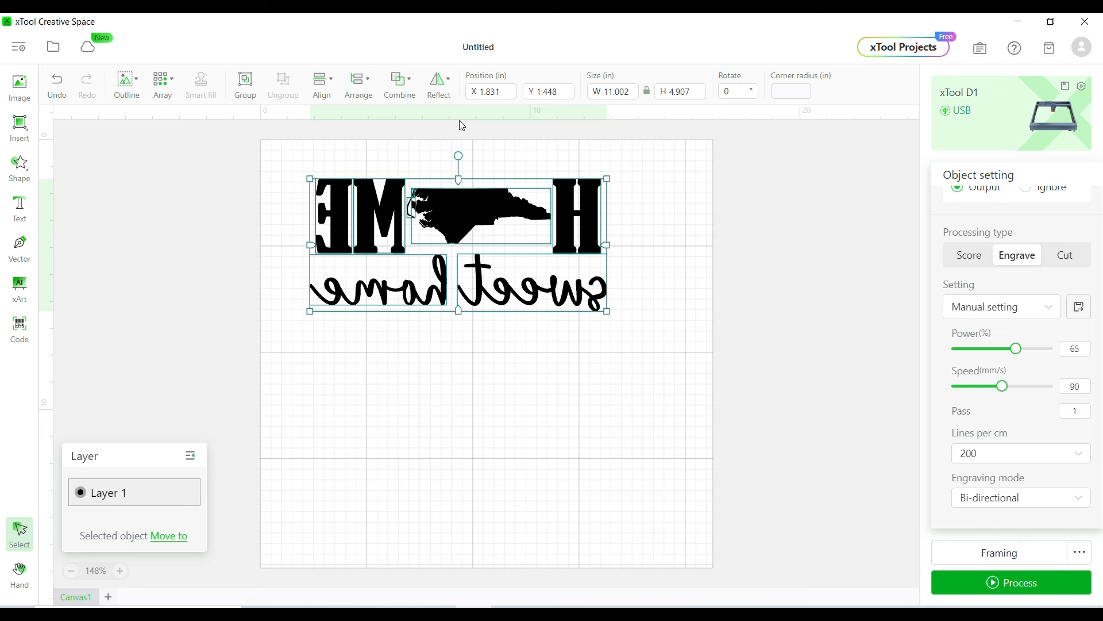
{"action": "mouse_move", "coordinate": [298, 247]}
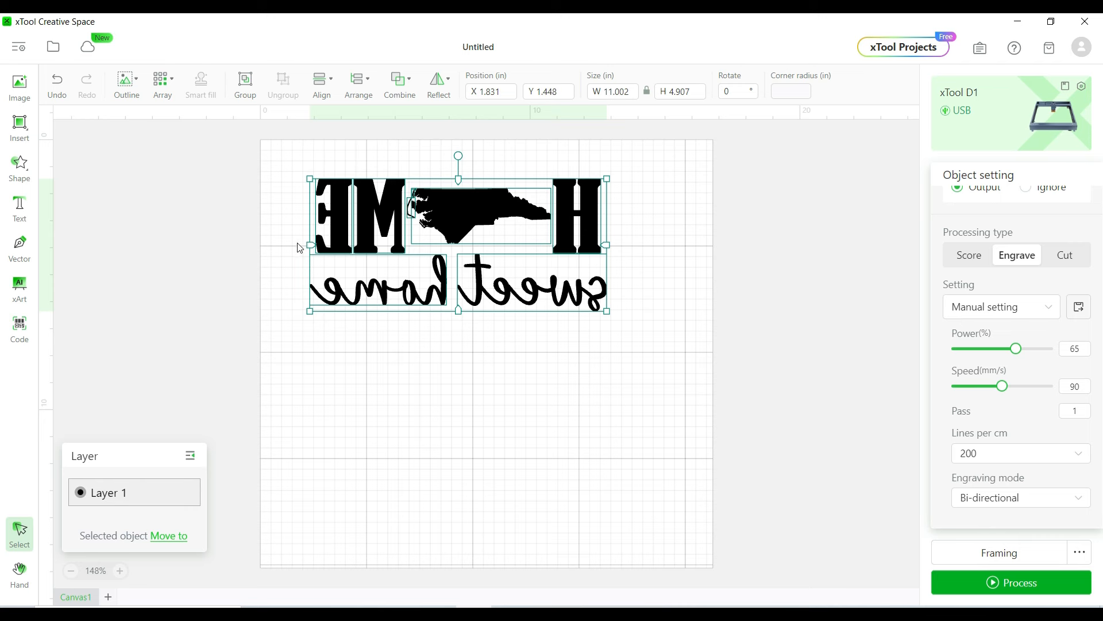
{"action": "mouse_move", "coordinate": [352, 336]}
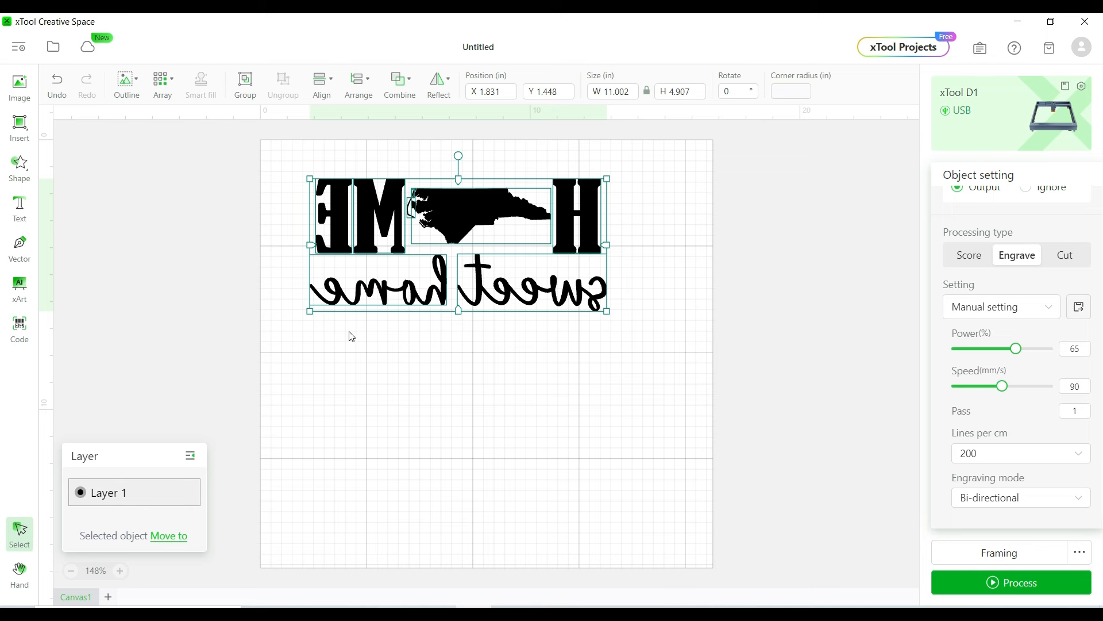
{"action": "mouse_move", "coordinate": [380, 275]}
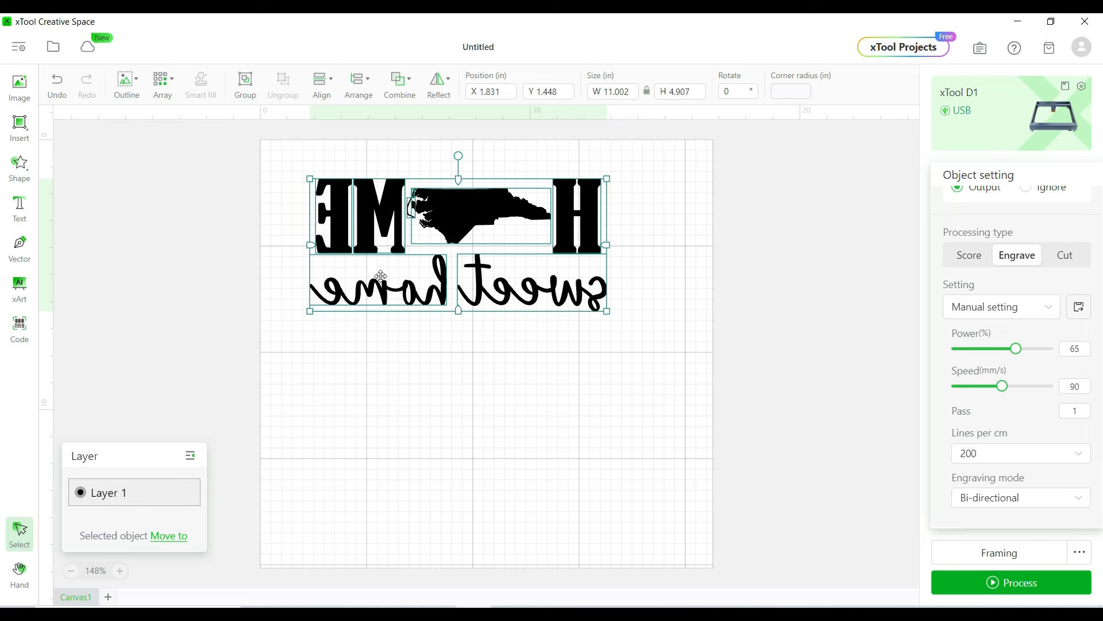
{"action": "mouse_move", "coordinate": [471, 229]}
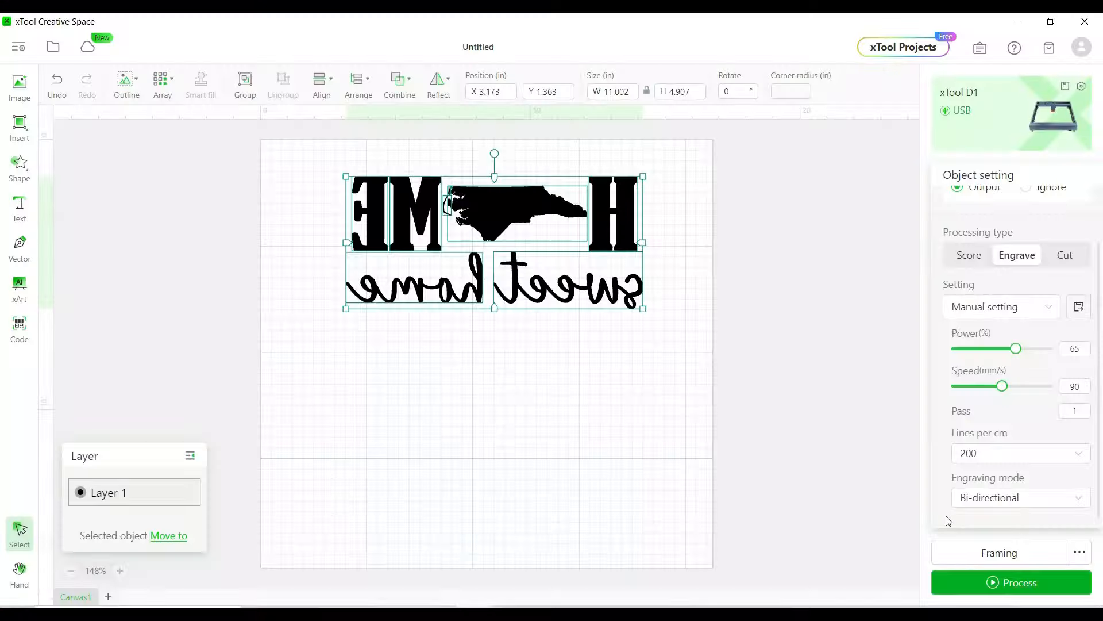
- Frame the mirrored design on the laser and confirm framing is completed
{"action": "left_click", "coordinate": [999, 552]}
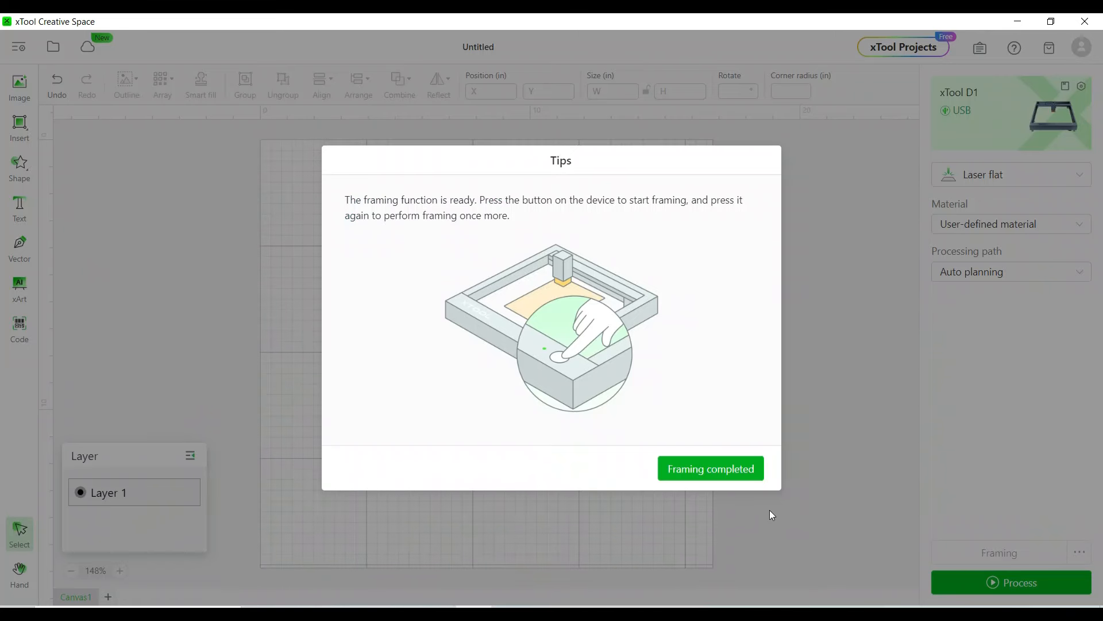
{"action": "mouse_move", "coordinate": [710, 469]}
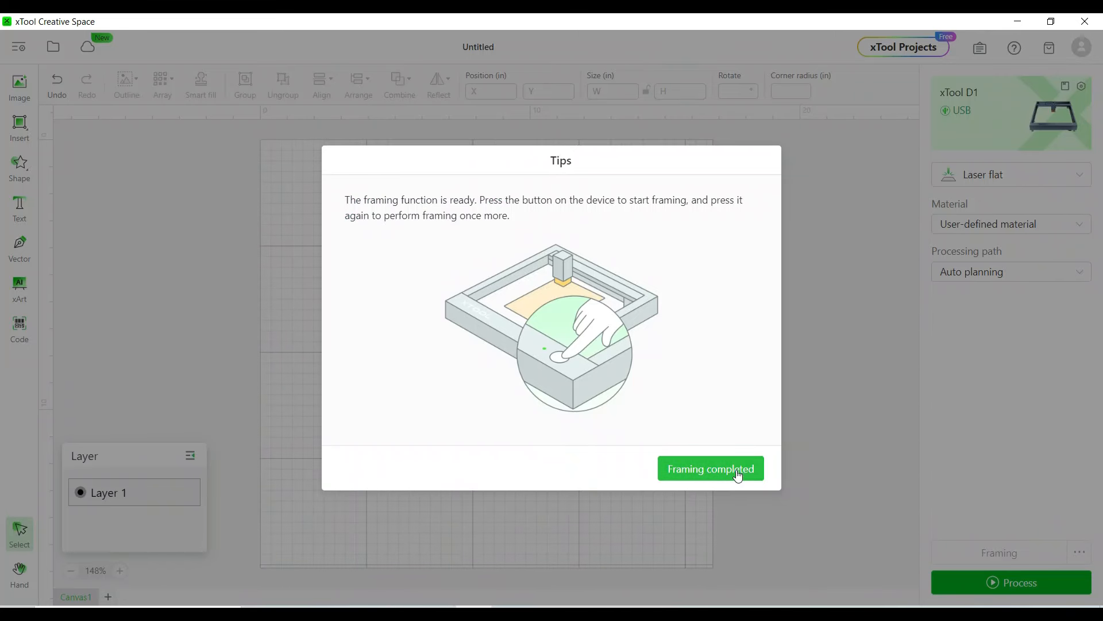
{"action": "left_click", "coordinate": [710, 469]}
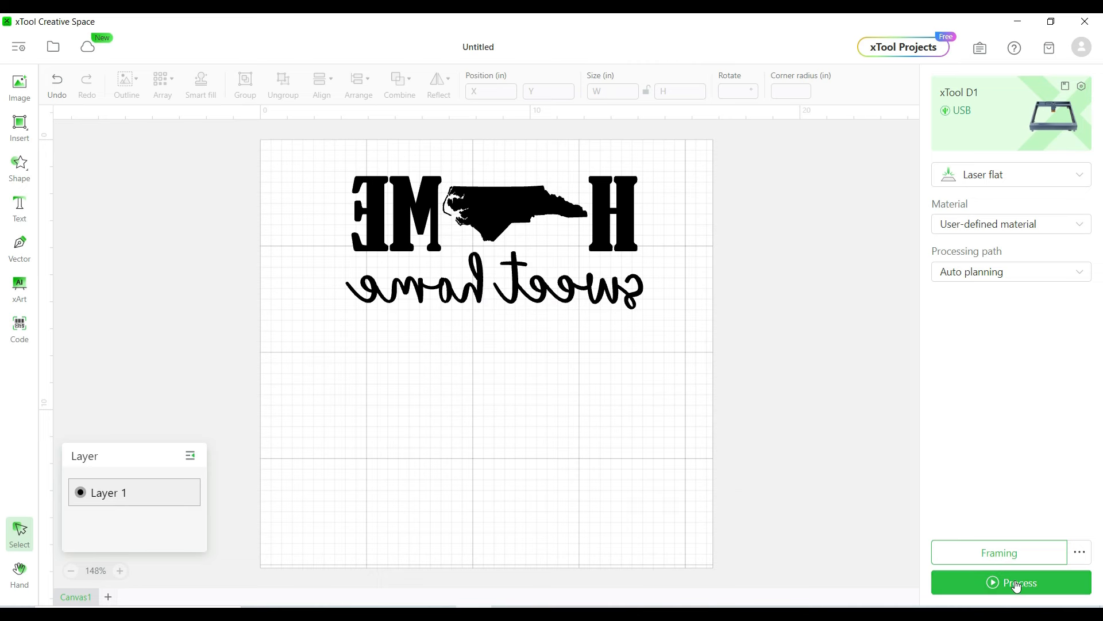
- Preview the engraving job and start sending it to the laser
{"action": "left_click", "coordinate": [1009, 583]}
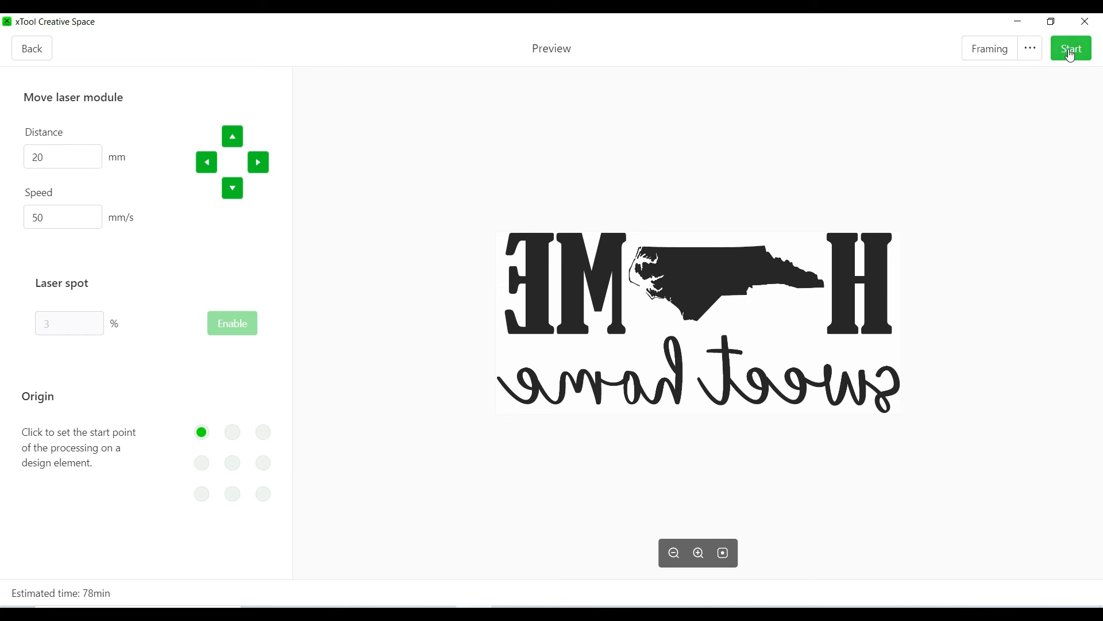
{"action": "left_click", "coordinate": [1070, 47]}
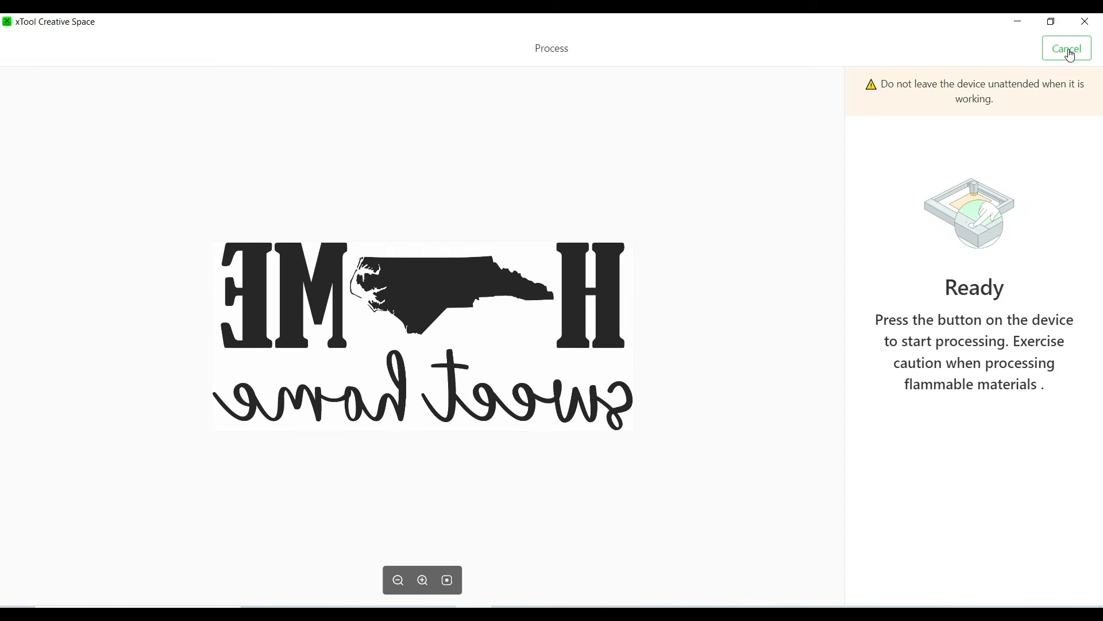